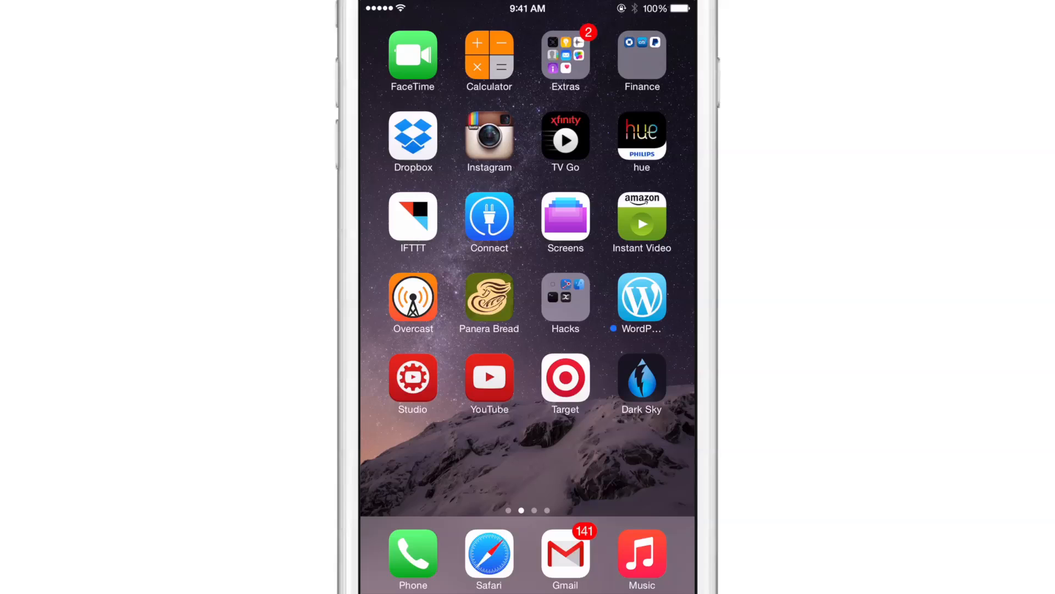
left_click(641, 377)
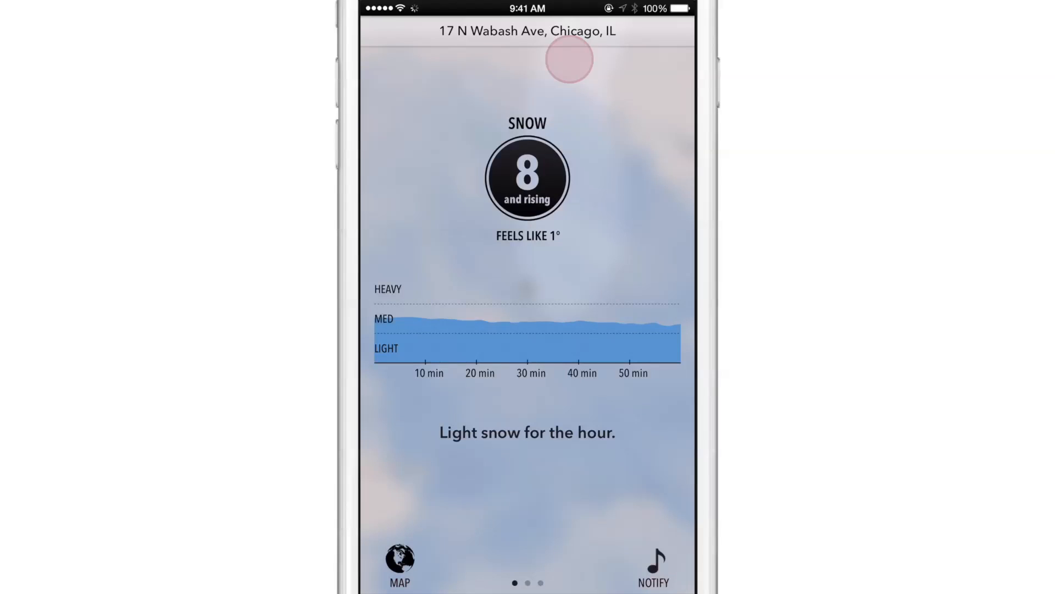
left_click(527, 31)
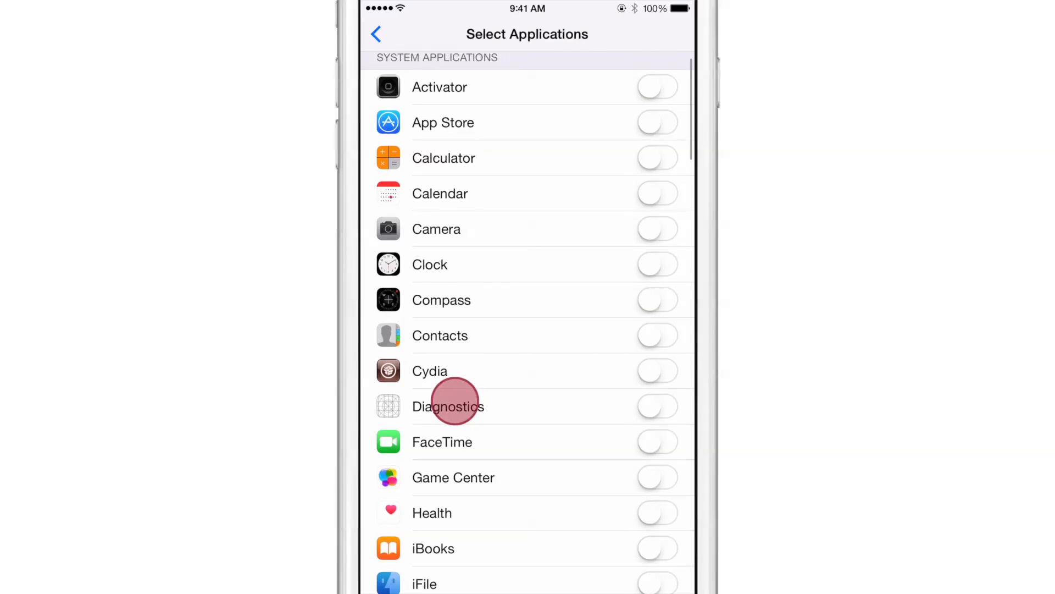
Scroll the Locus app list to User Applications, enable Dark Sky, and return home.
scroll("down", 3)
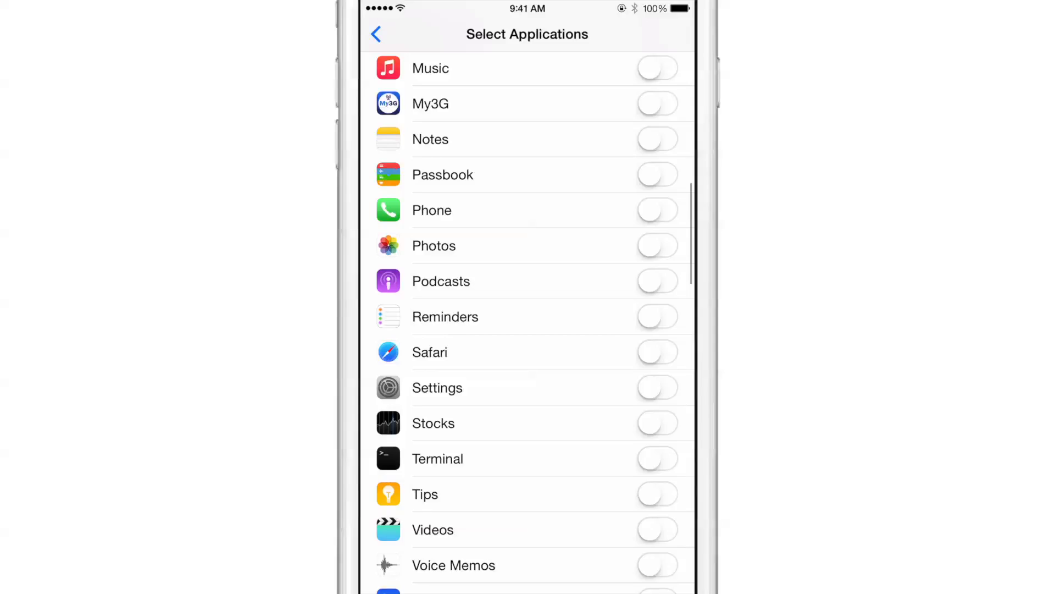
scroll("down", 3)
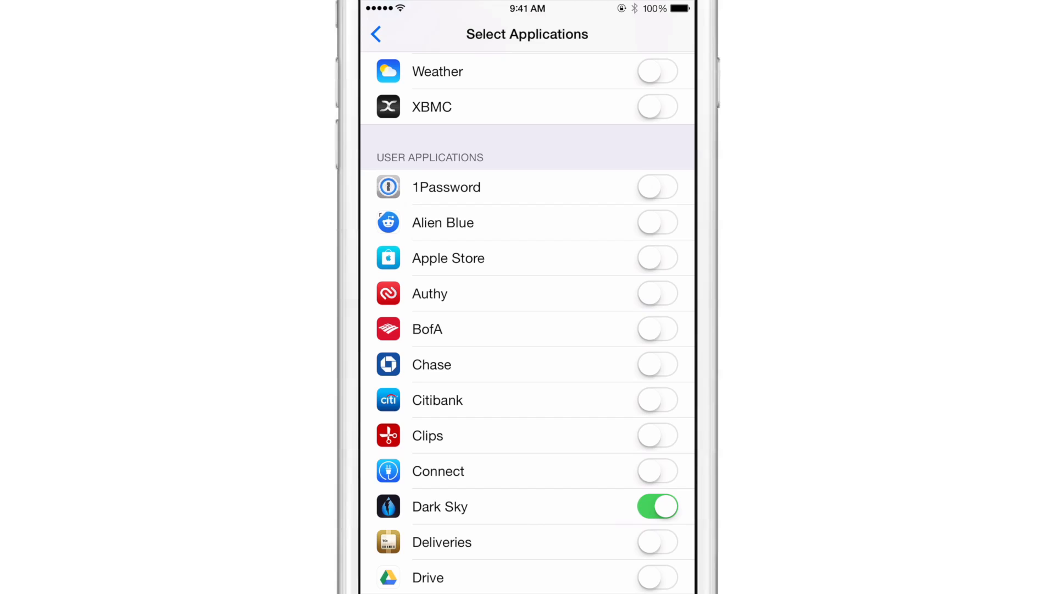
left_click(657, 506)
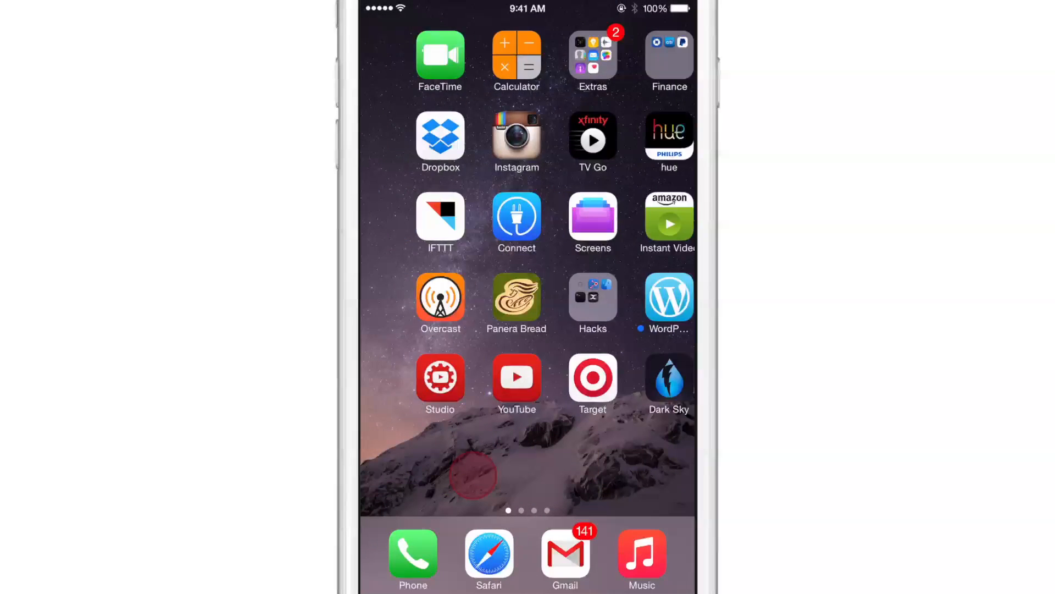
left_click(668, 379)
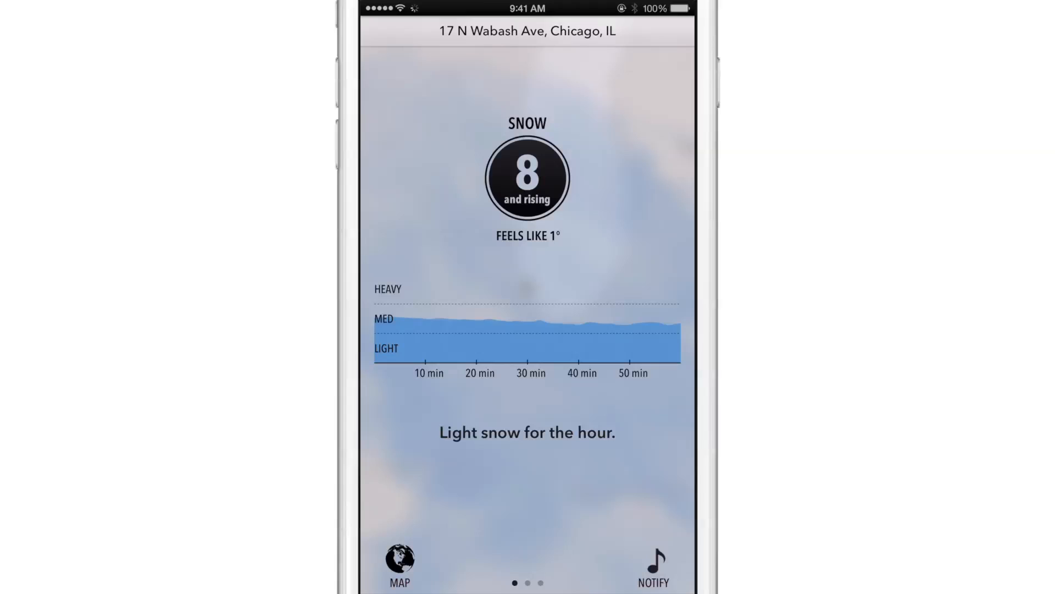
left_click(545, 46)
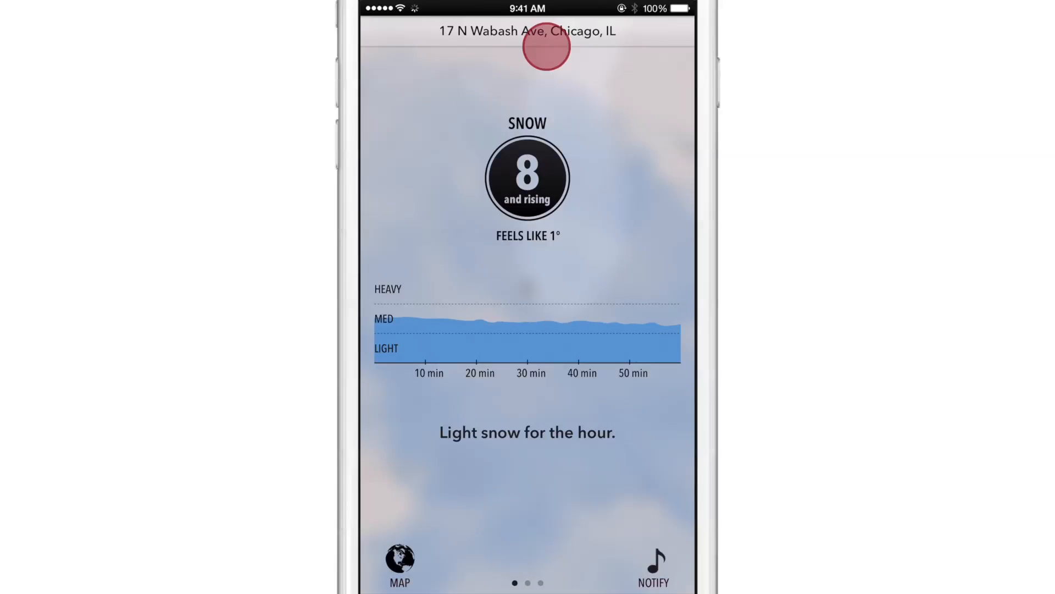
left_click(543, 46)
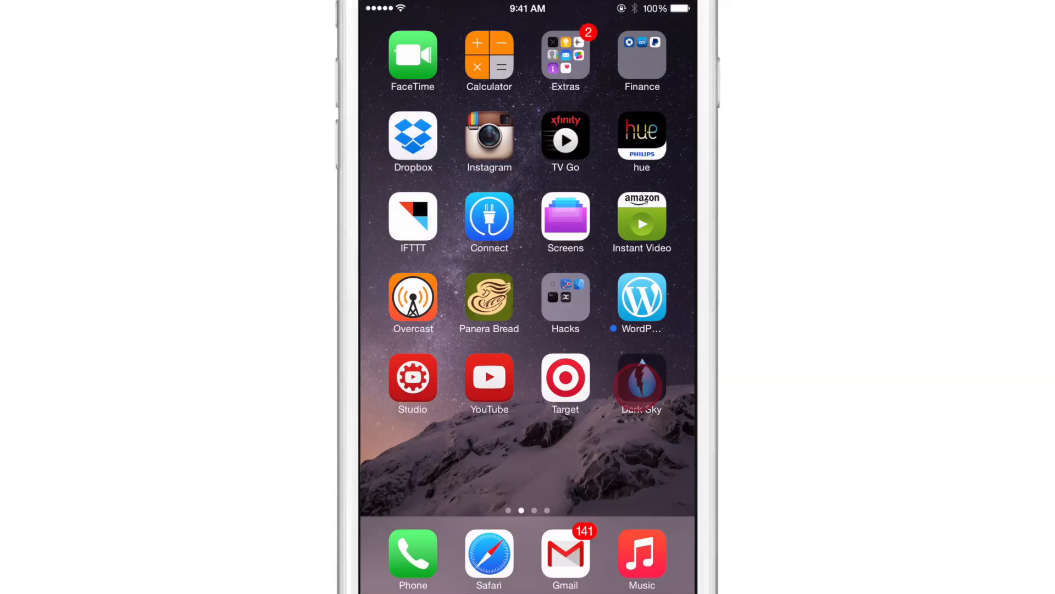
Relaunch Dark Sky and dismiss the 'can't find your location' alert.
left_click(640, 376)
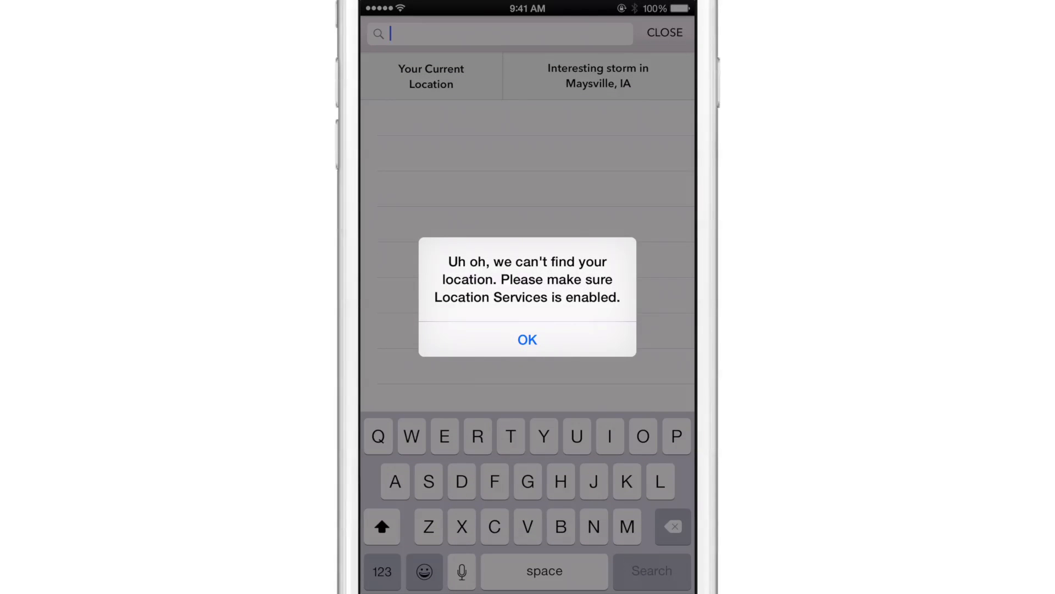
left_click(527, 339)
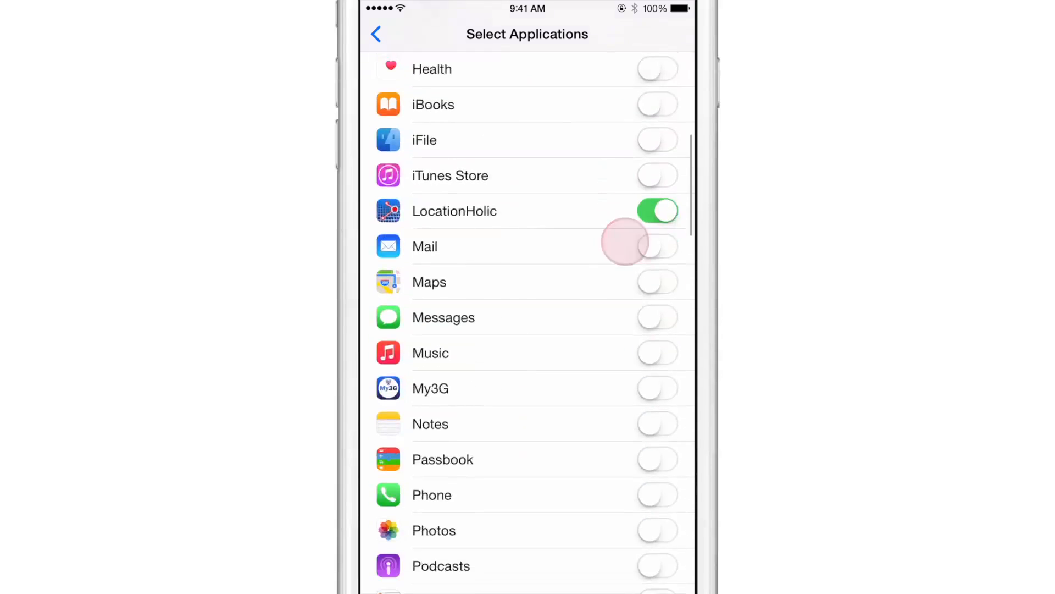
Check that LocationHolic and Dark Sky are on, then return to the main Locus page.
scroll("down", 3)
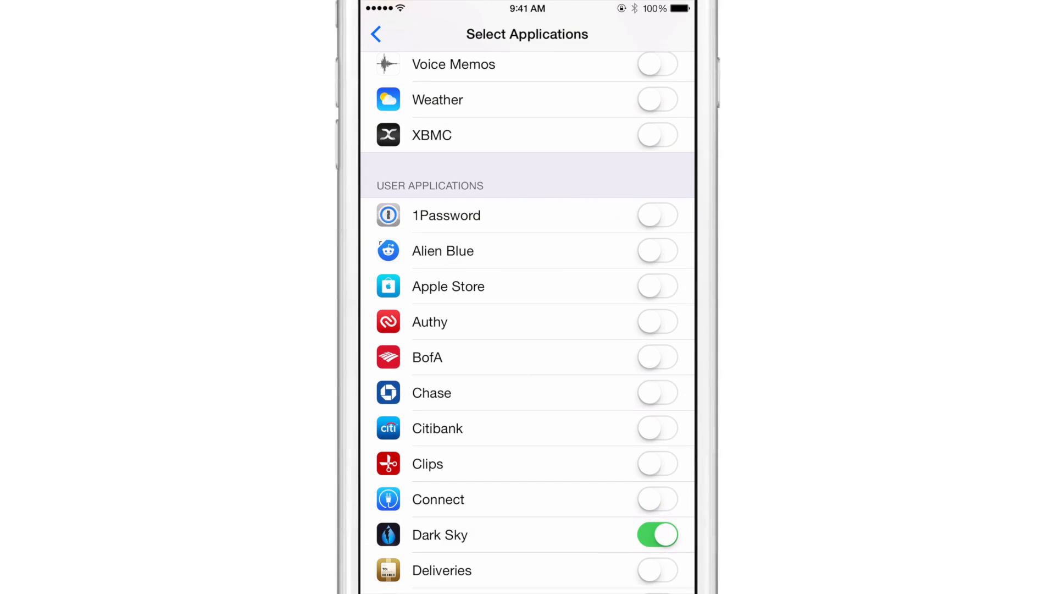
left_click(401, 33)
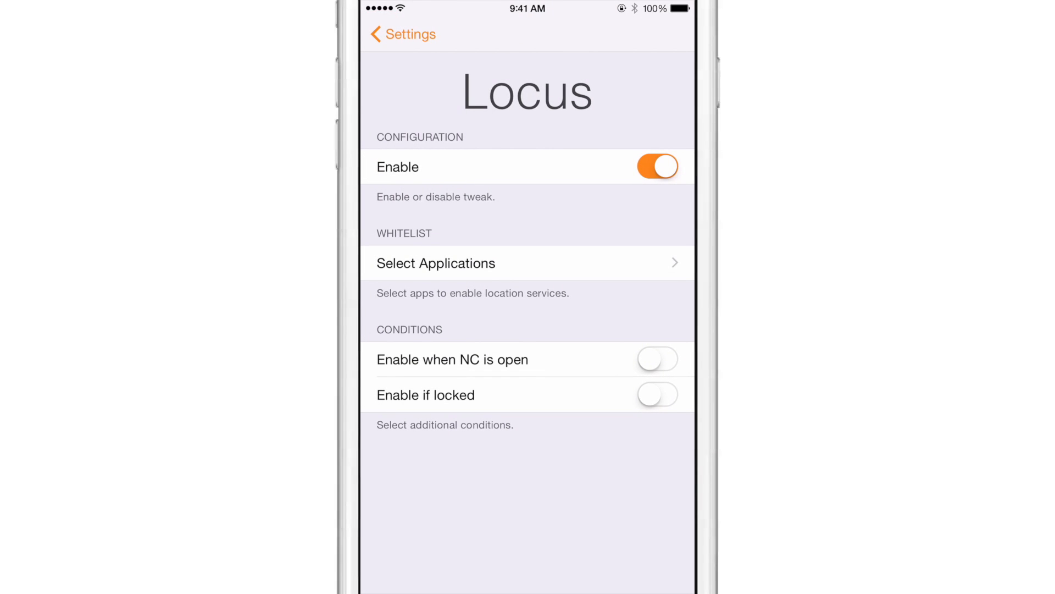
left_click(585, 361)
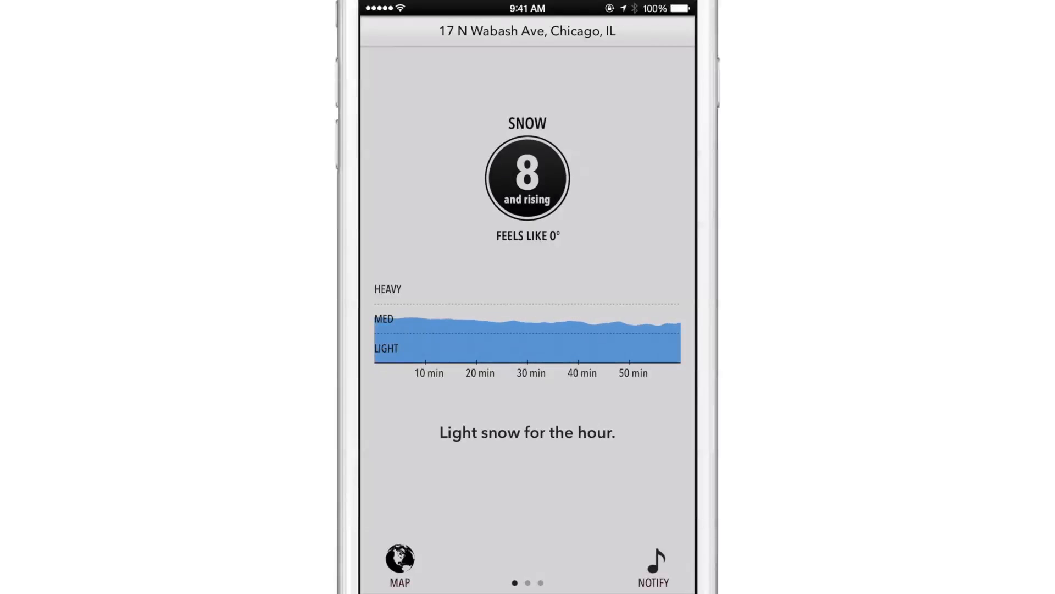
Leave Dark Sky's Chicago forecast and swipe to the first home screen page.
key("home")
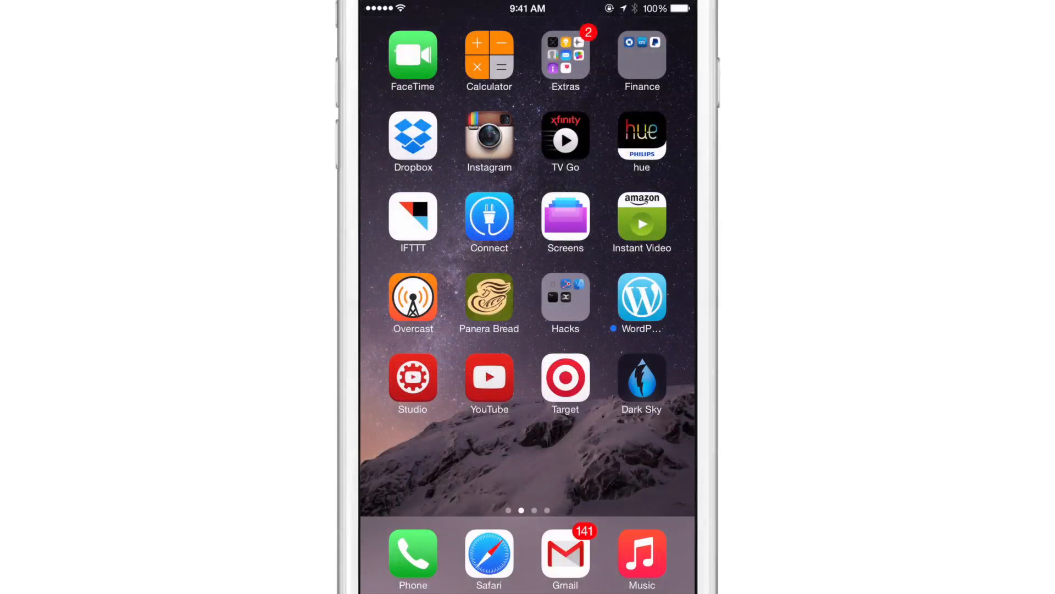
scroll("left", 3)
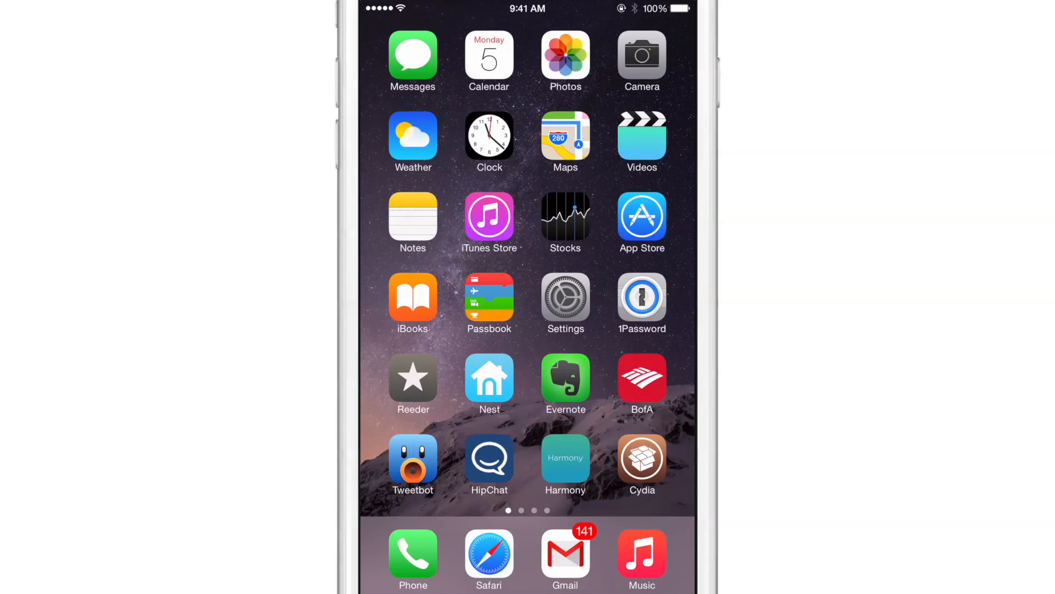
Launch Cydia and view the Locus 1.0-1 details page, scrolled back to the top.
left_click(642, 464)
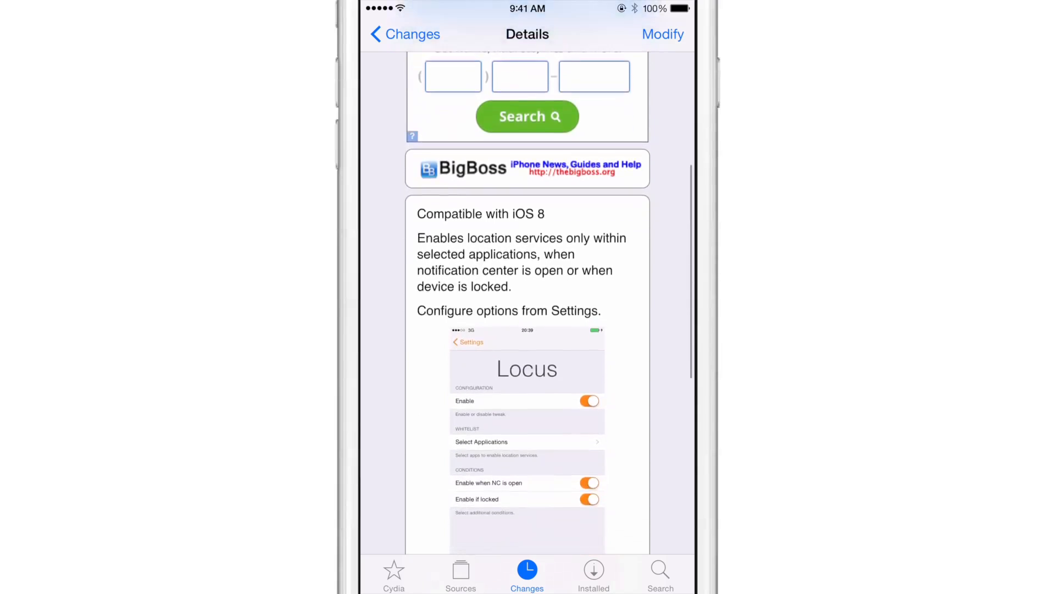
scroll("up", 3)
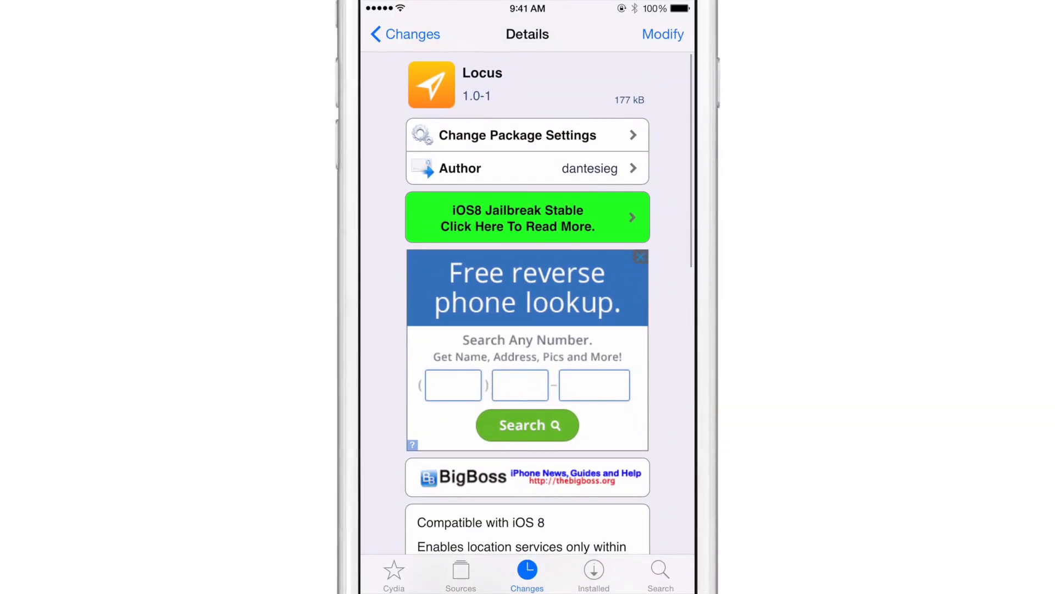